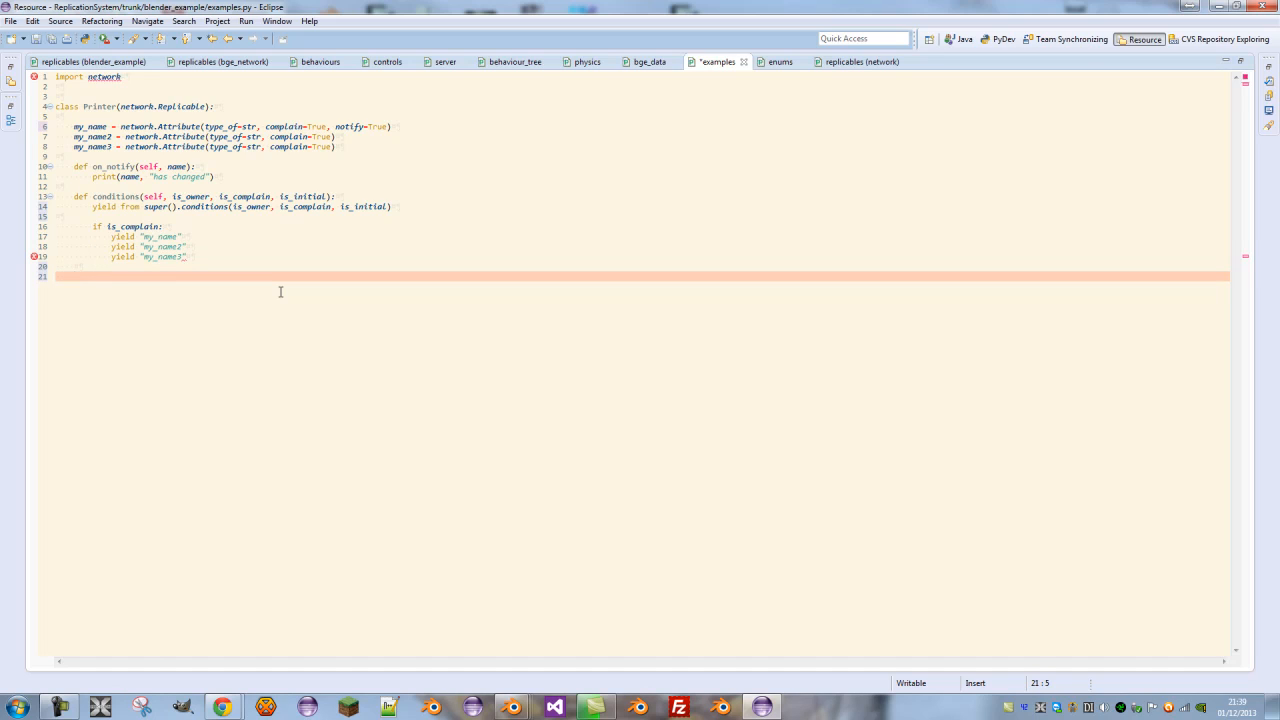
Define change_name(self, name) in Printer with body self.my_name = name
{"action": "type", "text": "name"}
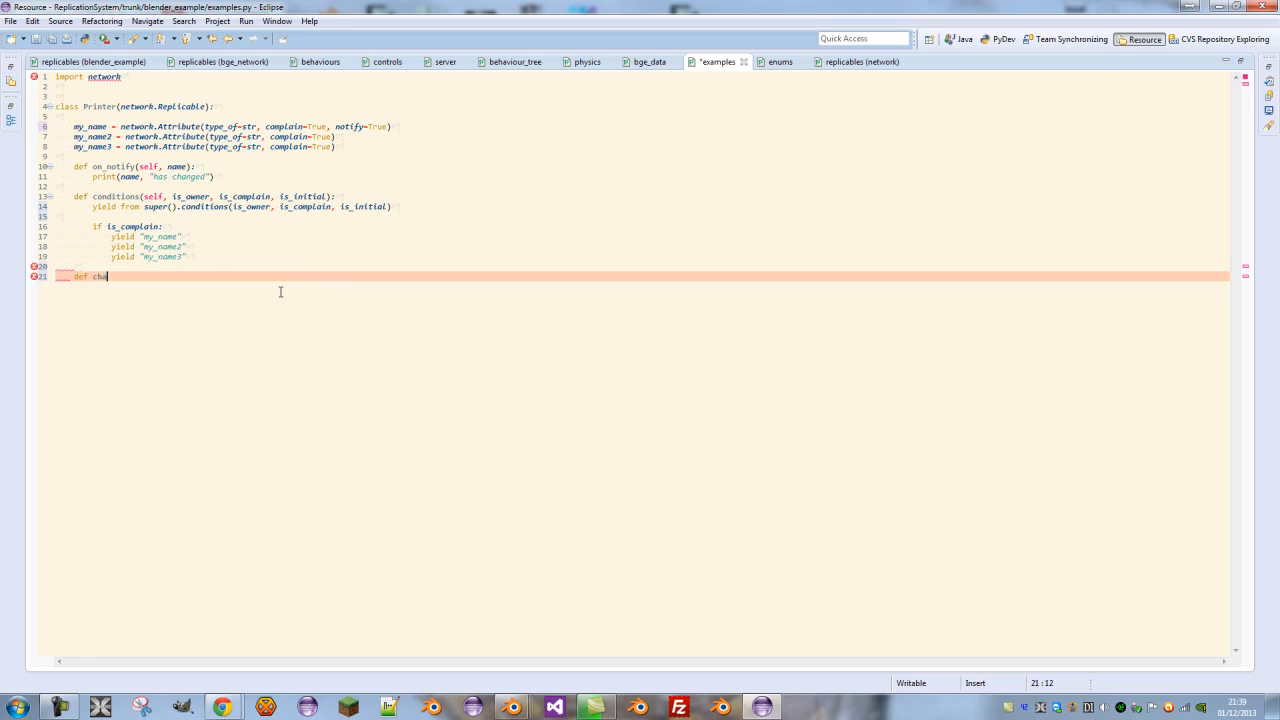
{"action": "type", "text": "nge_name(self, name):"}
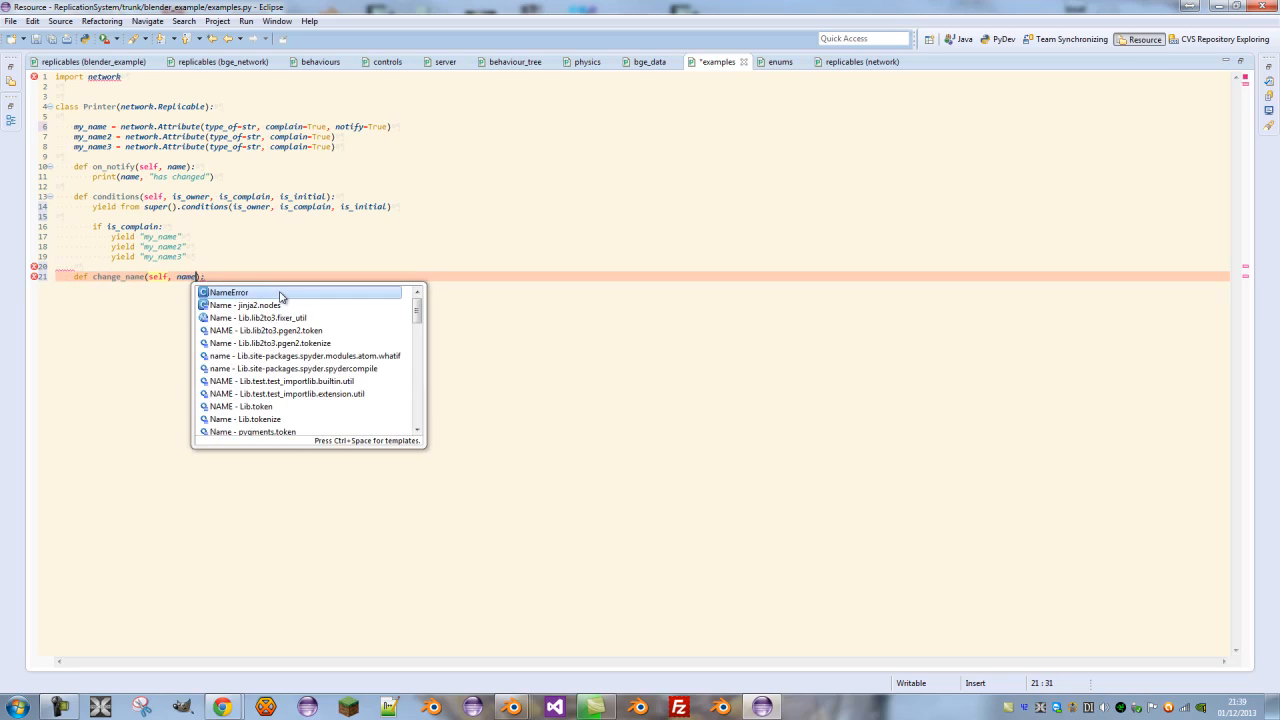
{"action": "key", "text": "Escape"}
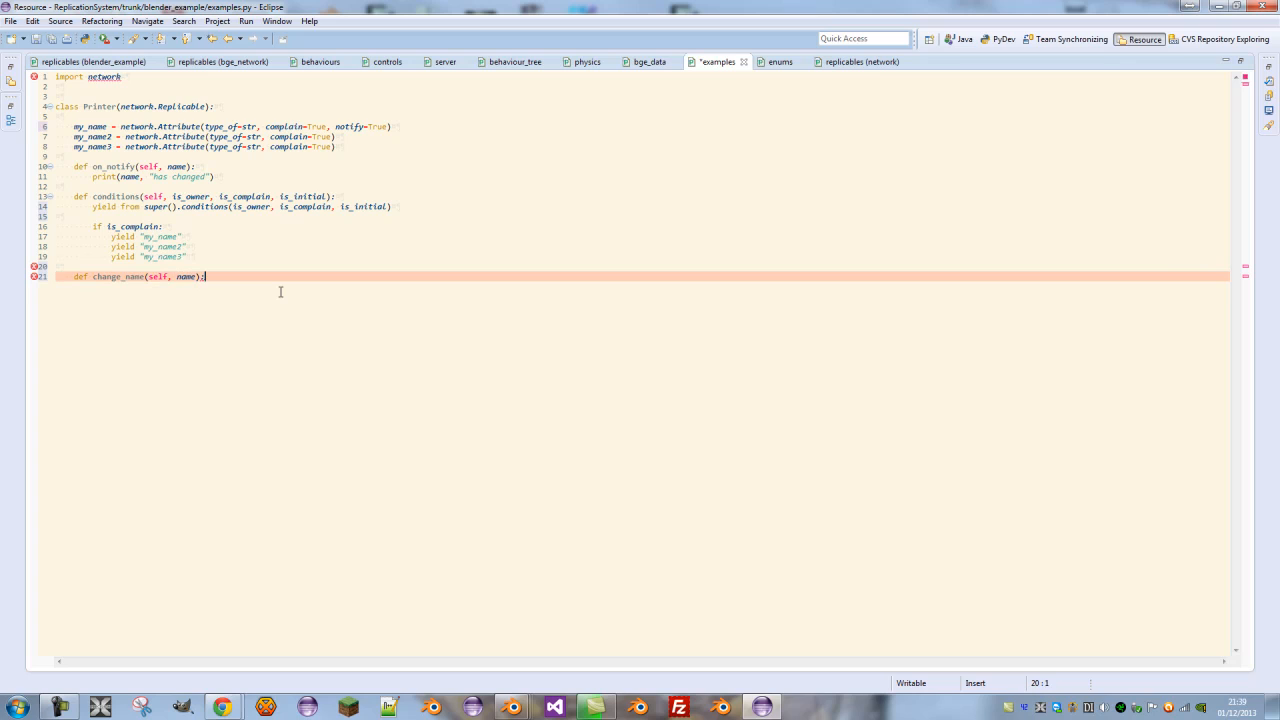
{"action": "type", "text": "self."}
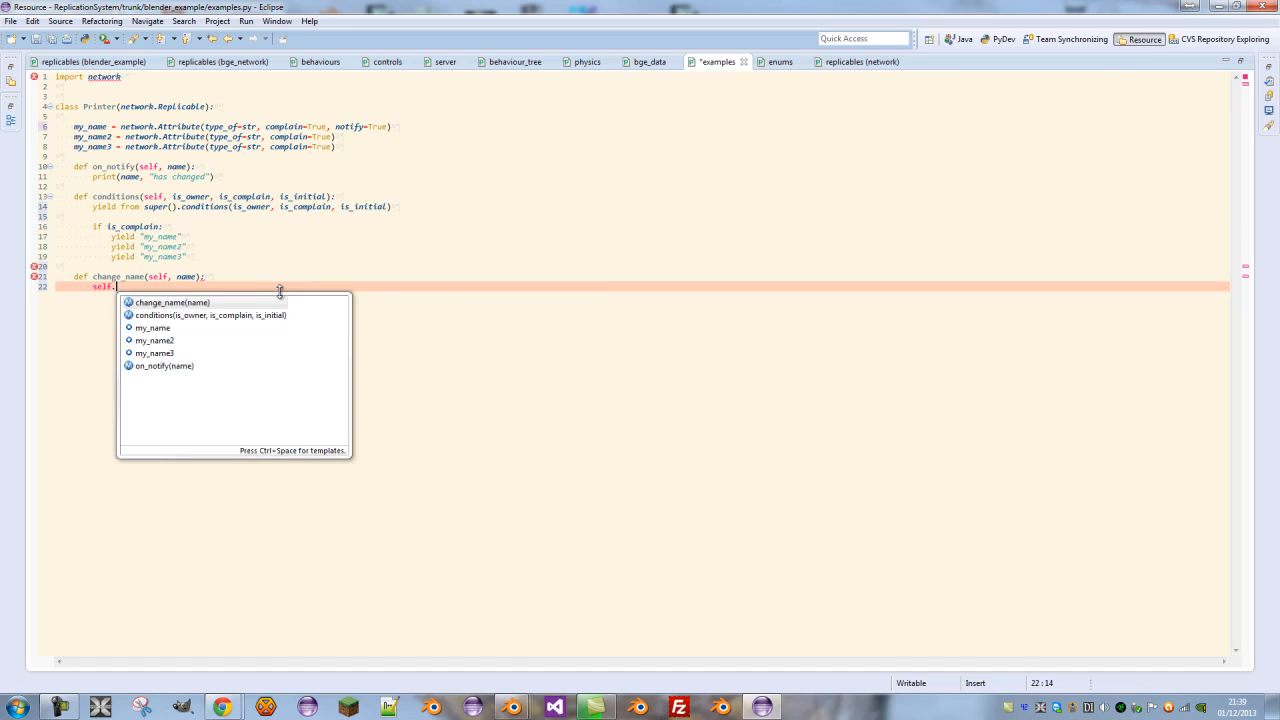
{"action": "type", "text": "my_name = name"}
{"action": "left_click", "coordinate": [642, 276]}
{"action": "type", "text": " ->"}
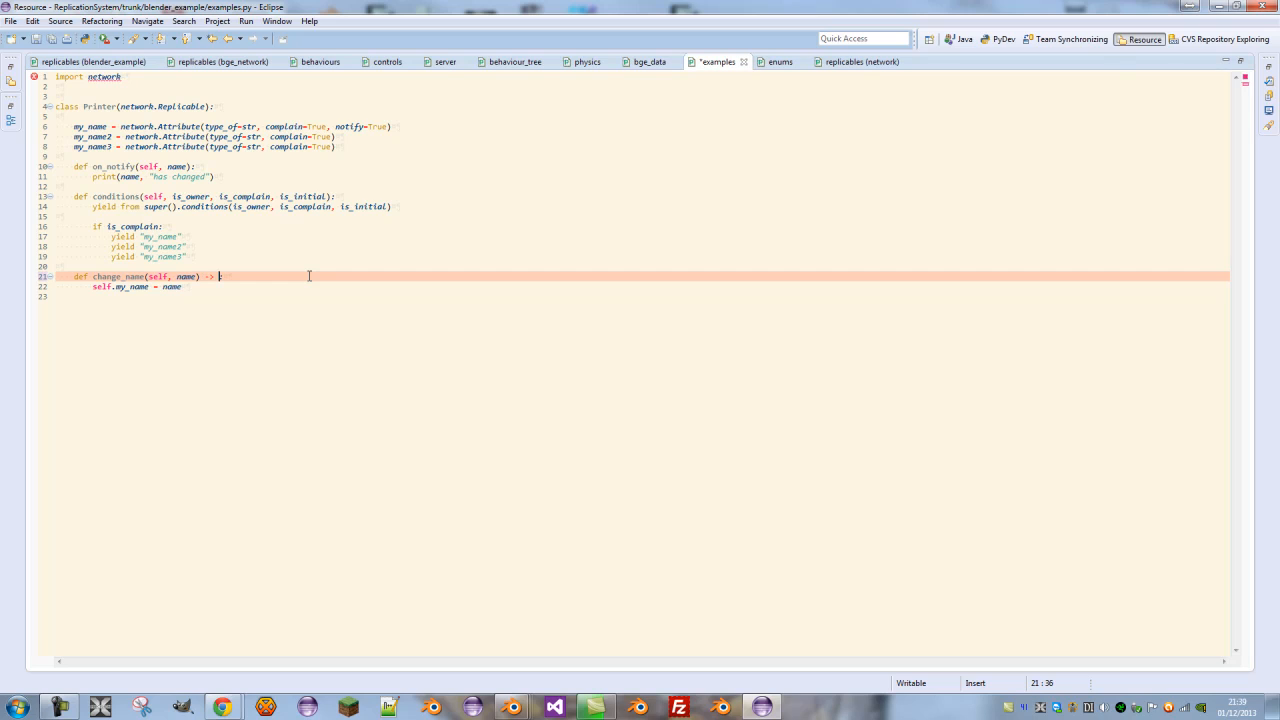
Add the network.Netmodes.server return annotation to the change_name signature
{"action": "type", "text": "network.:"}
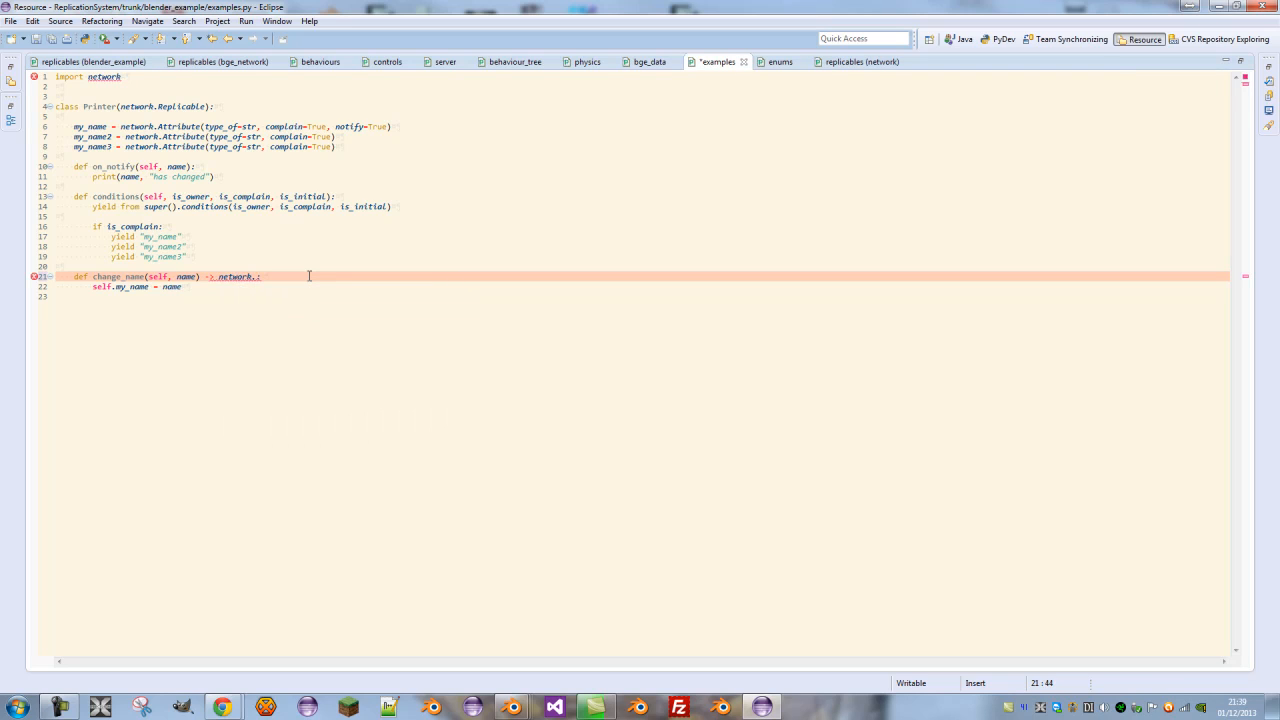
{"action": "type", "text": "Roles"}
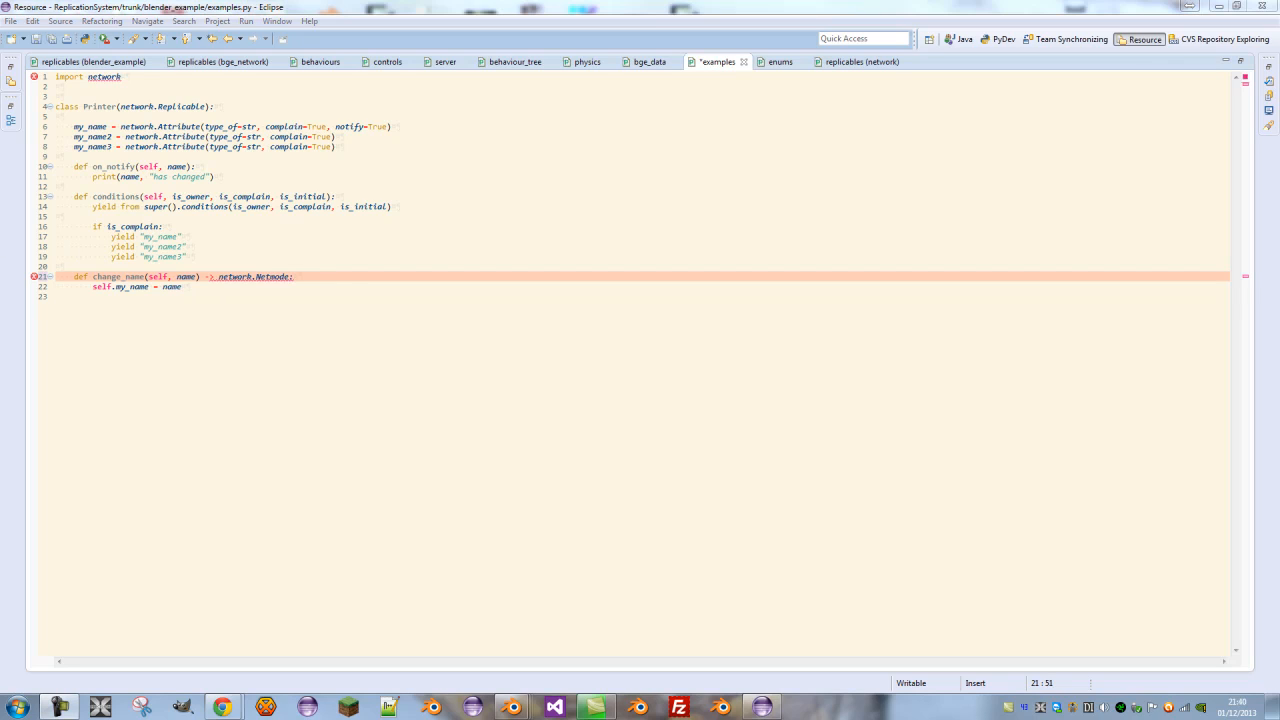
{"action": "type", "text": "s."}
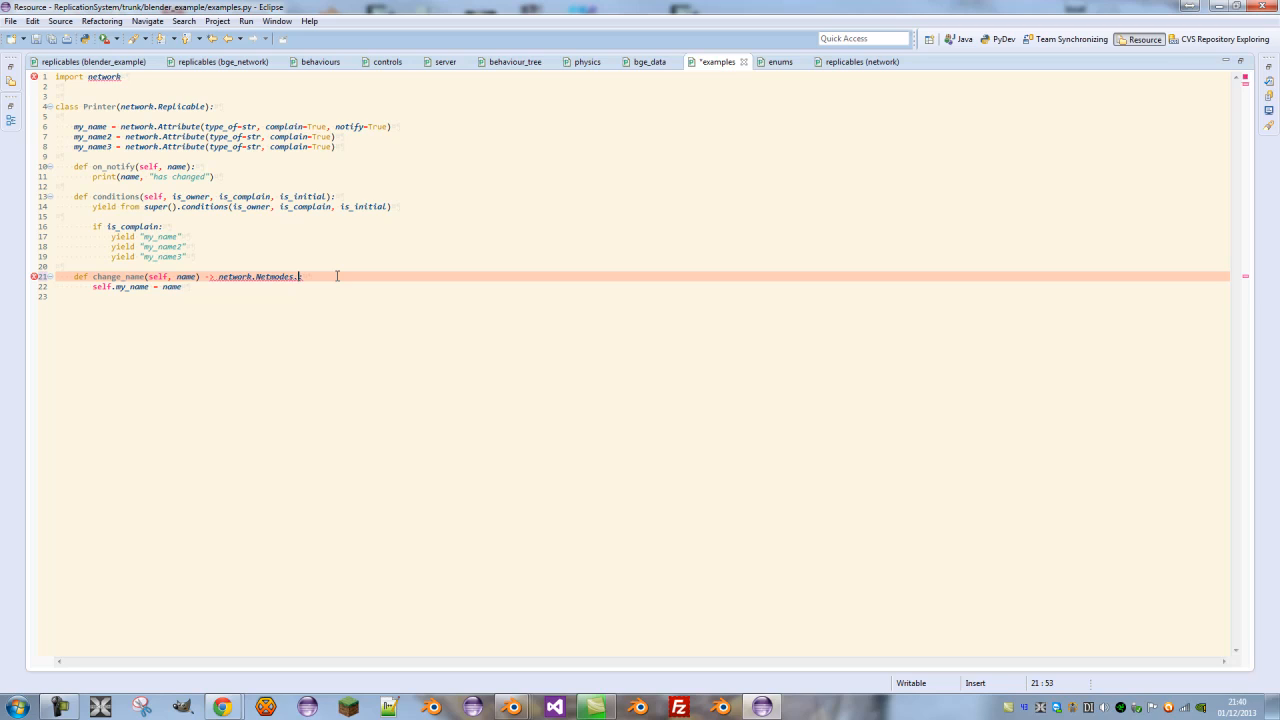
{"action": "type", "text": "server:"}
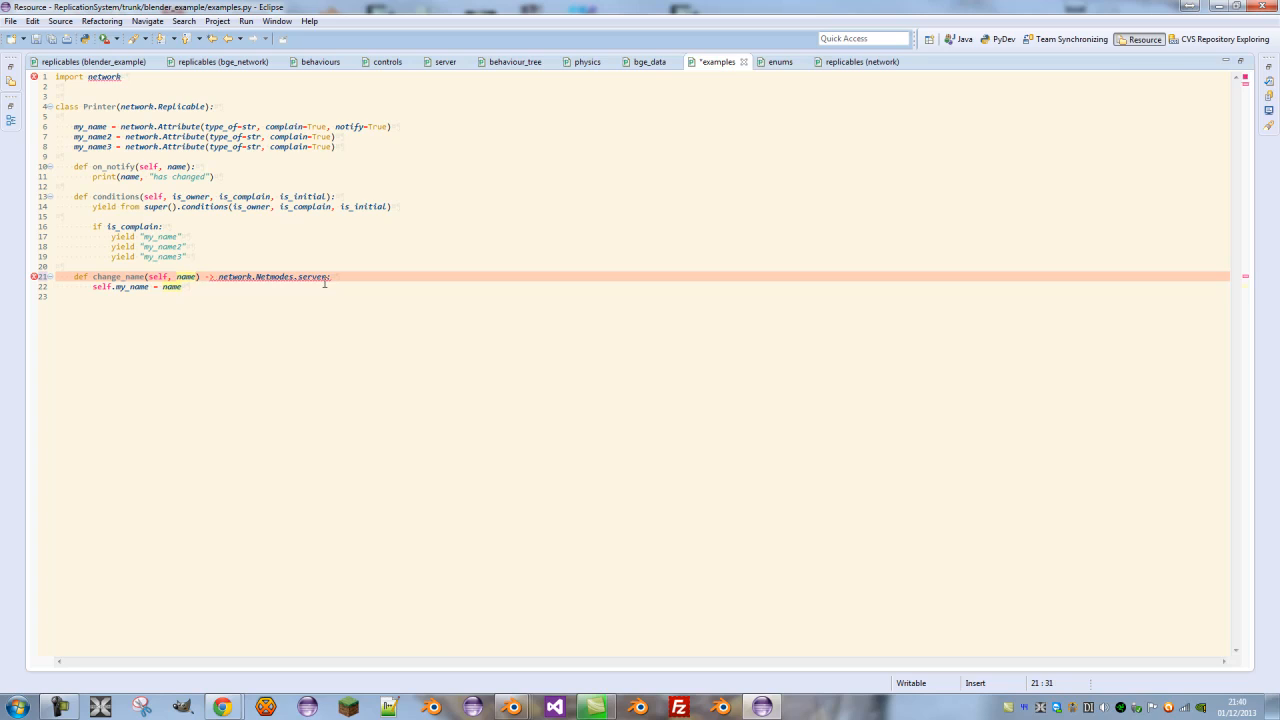
{"action": "type", "text": ")"}
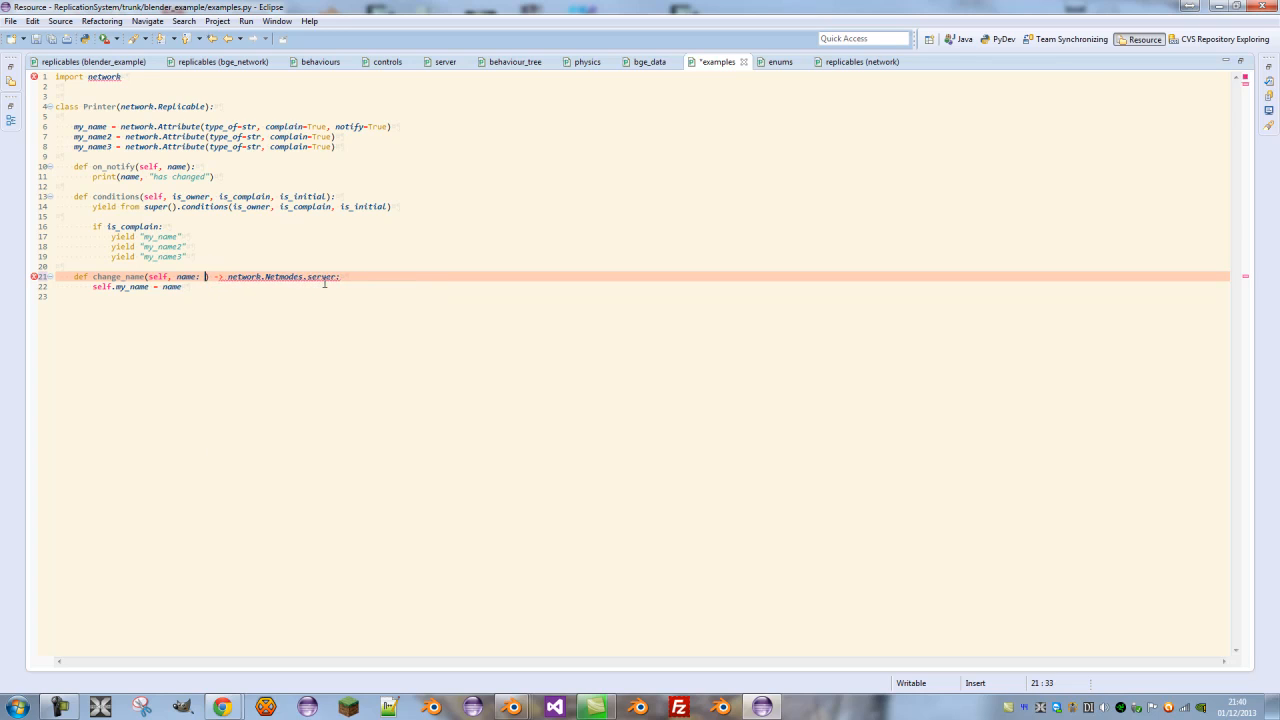
Annotate the name argument as network.StaticValue(str)
{"action": "type", "text": "network.StaticValue()"}
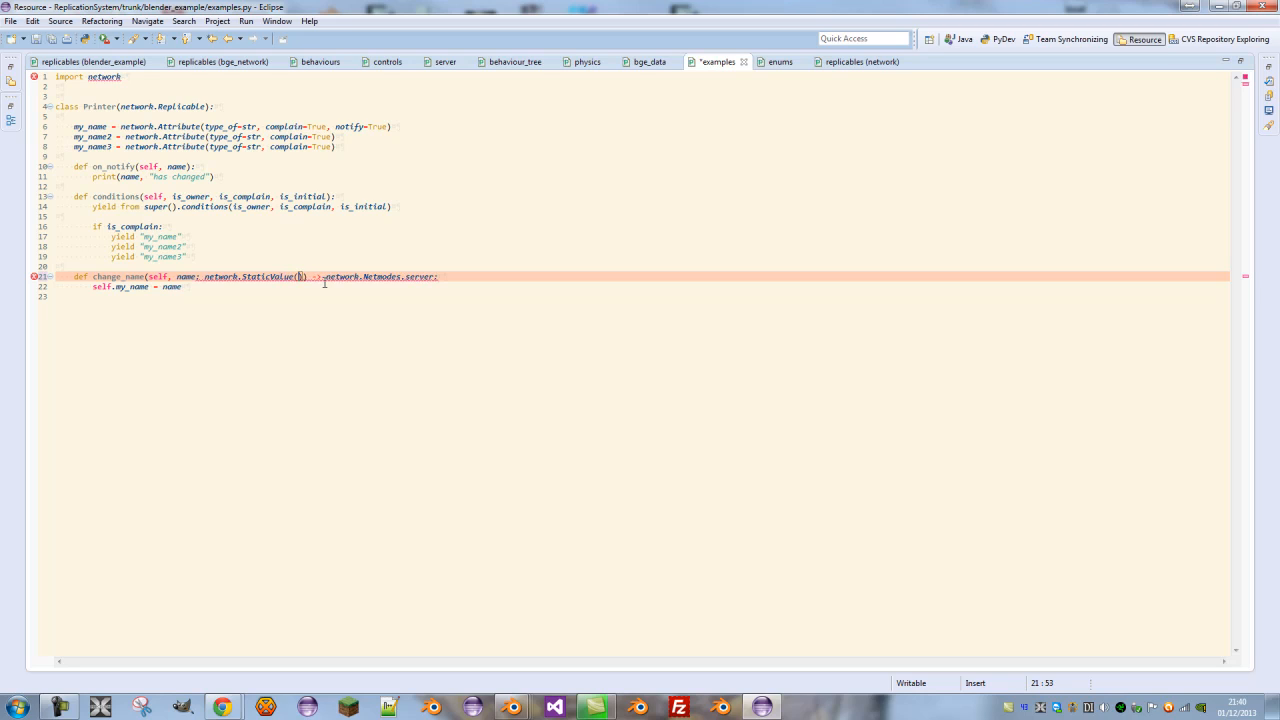
{"action": "type", "text": "str"}
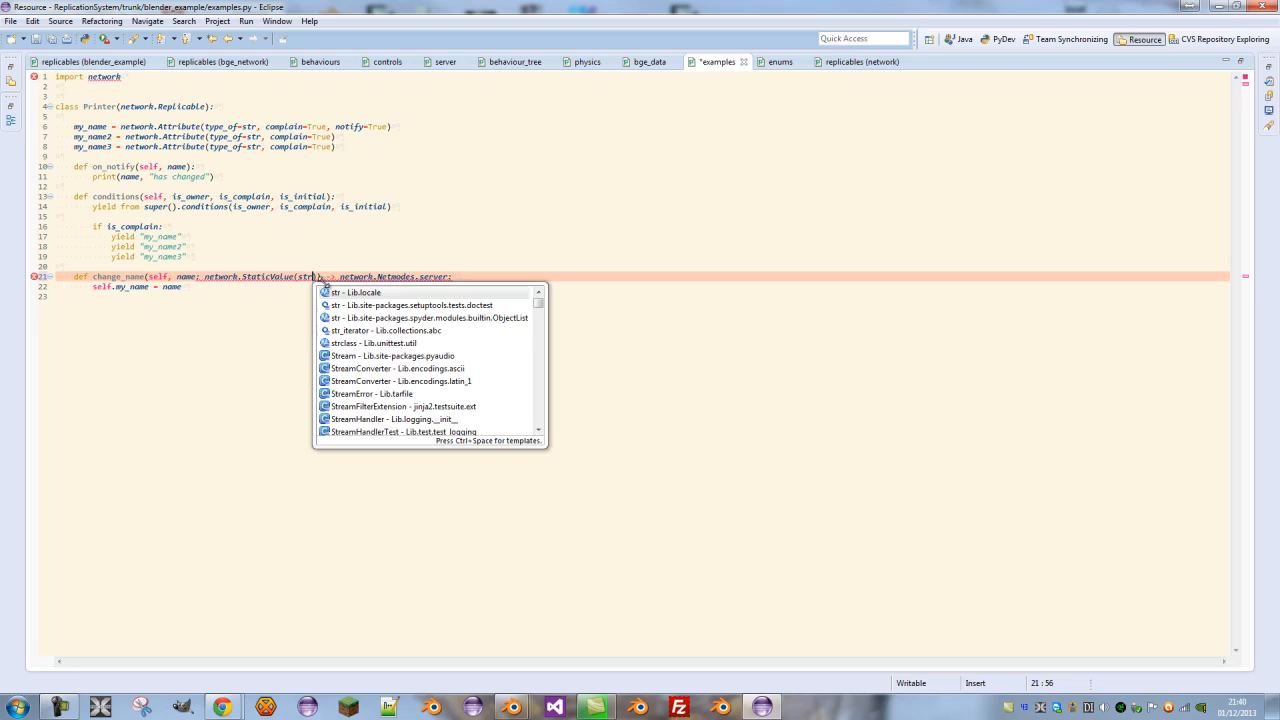
{"action": "key", "text": "Escape"}
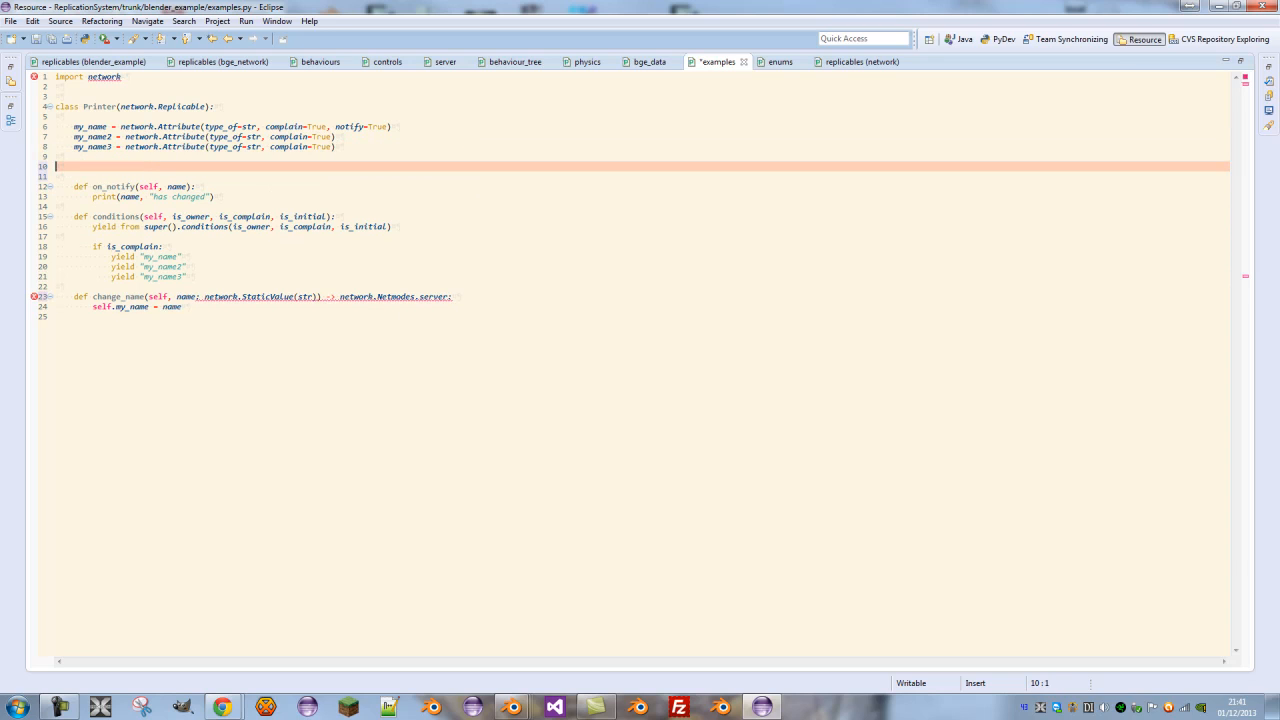
{"action": "left_click", "coordinate": [860, 61]}
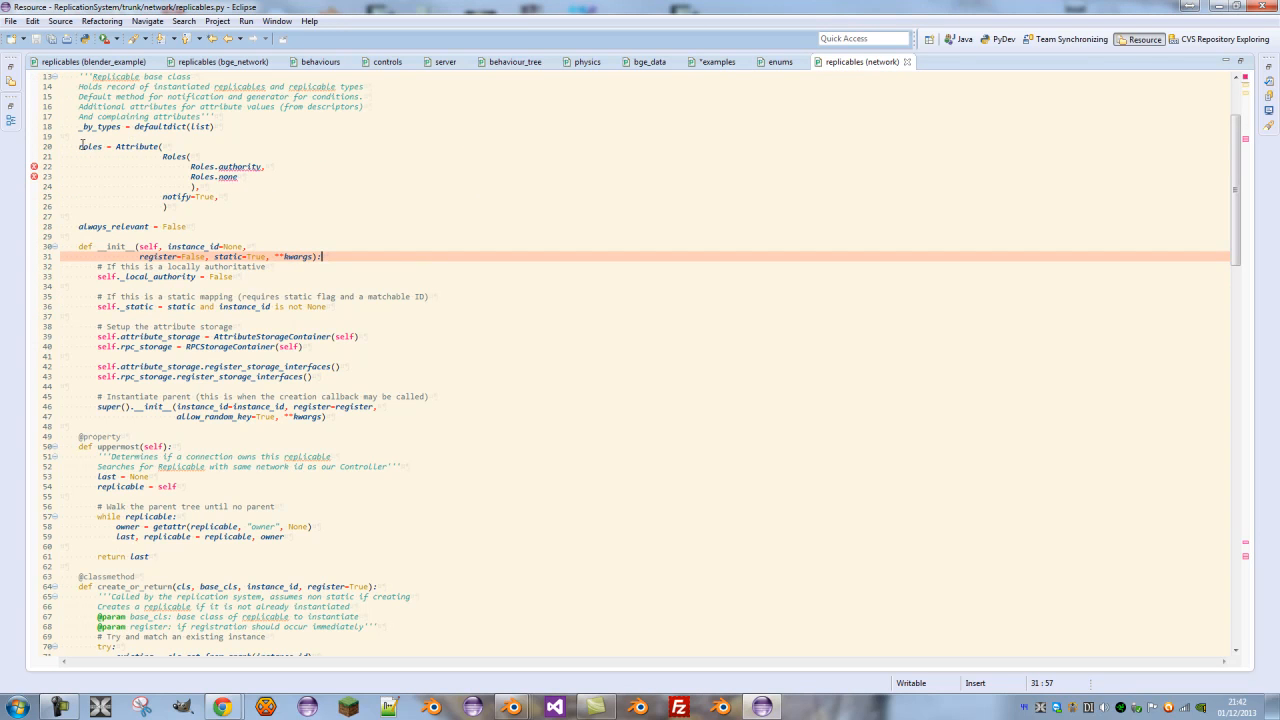
{"action": "mouse_move", "coordinate": [240, 166]}
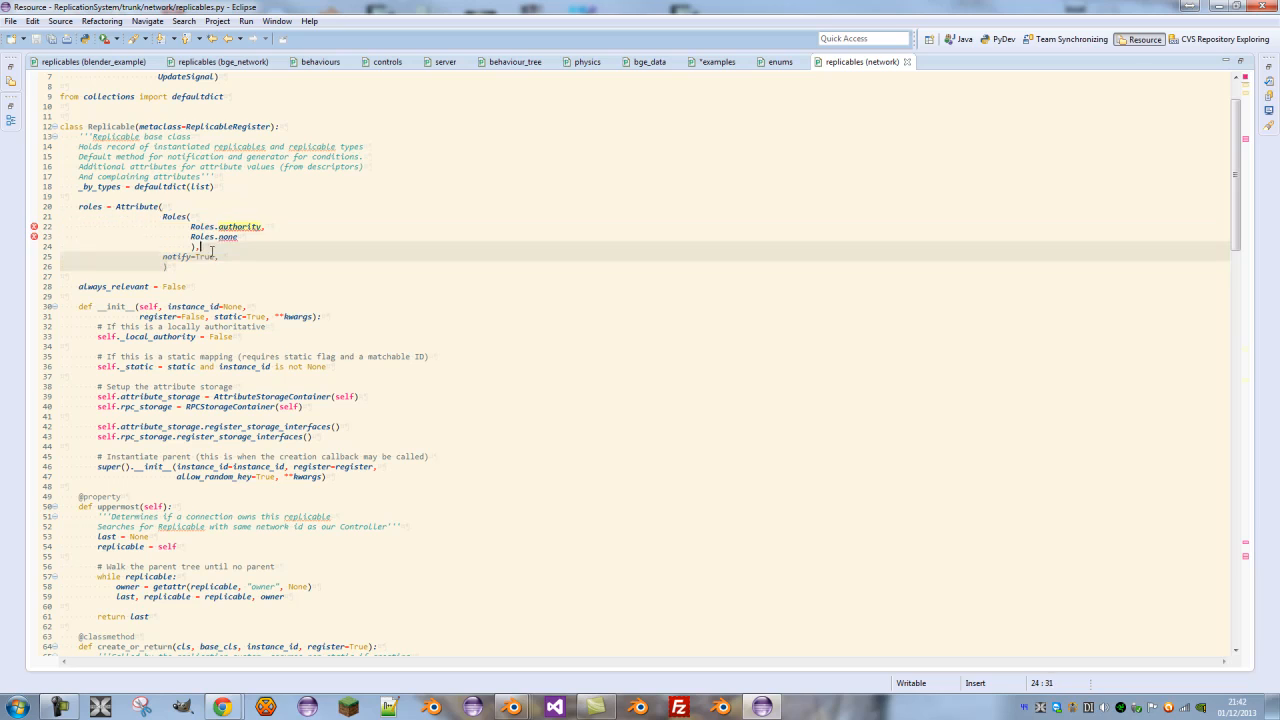
{"action": "left_click", "coordinate": [718, 61]}
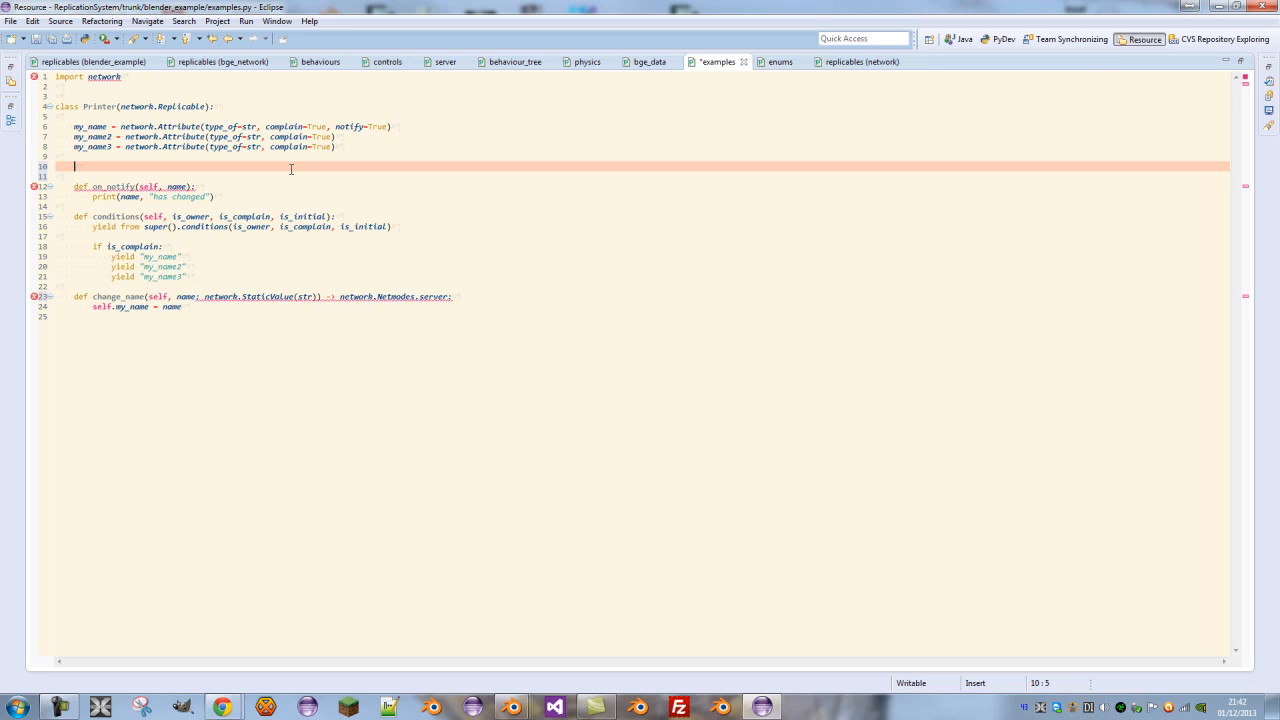
Type roles = network.Attribute(network.Roles(local=network.Roles.authority, remote= on the blank line
{"action": "type", "text": "roles = network.Attribute(network.Roles("}
{"action": "type", "text": "local=network.Roles.authority,"}
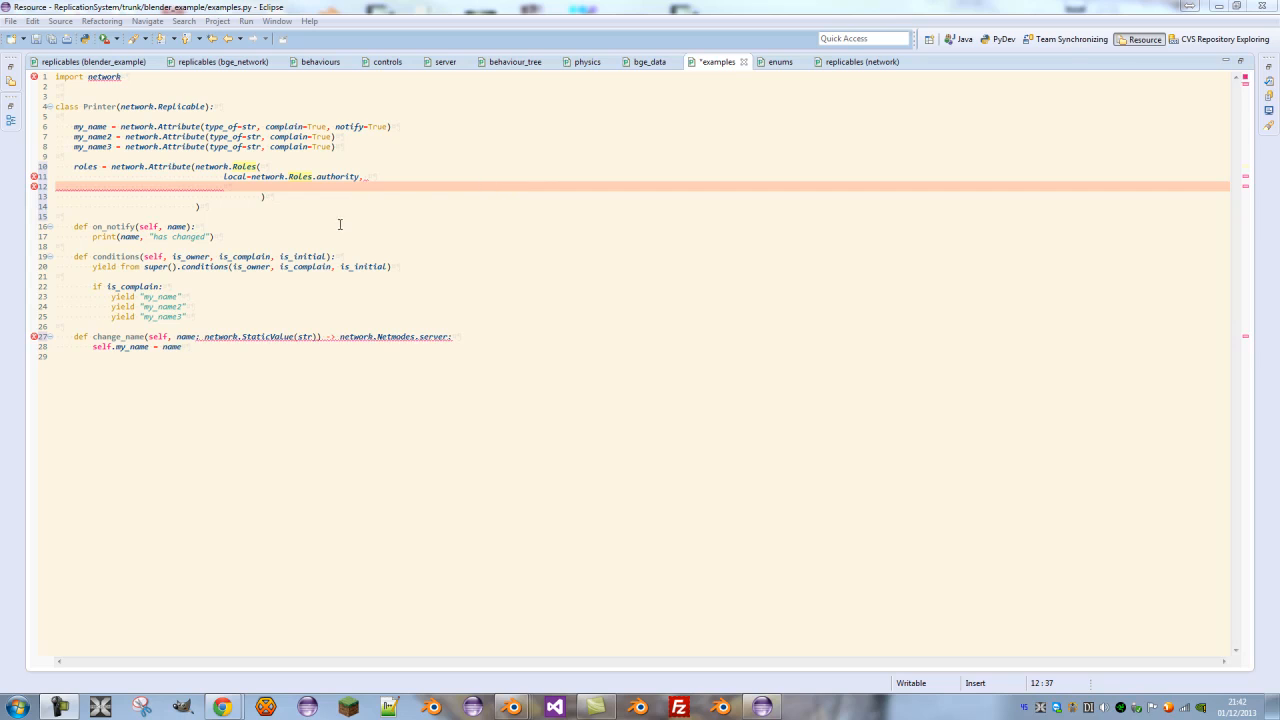
{"action": "left_click", "coordinate": [277, 184]}
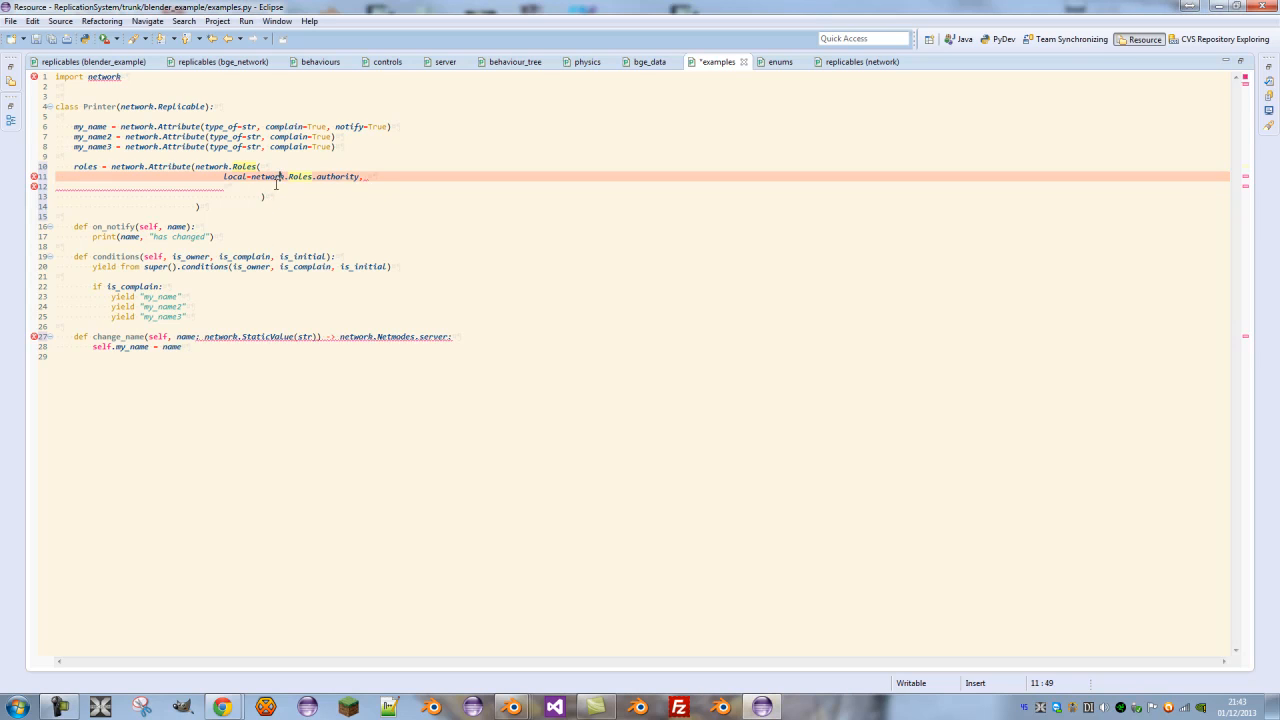
{"action": "type", "text": "remote="}
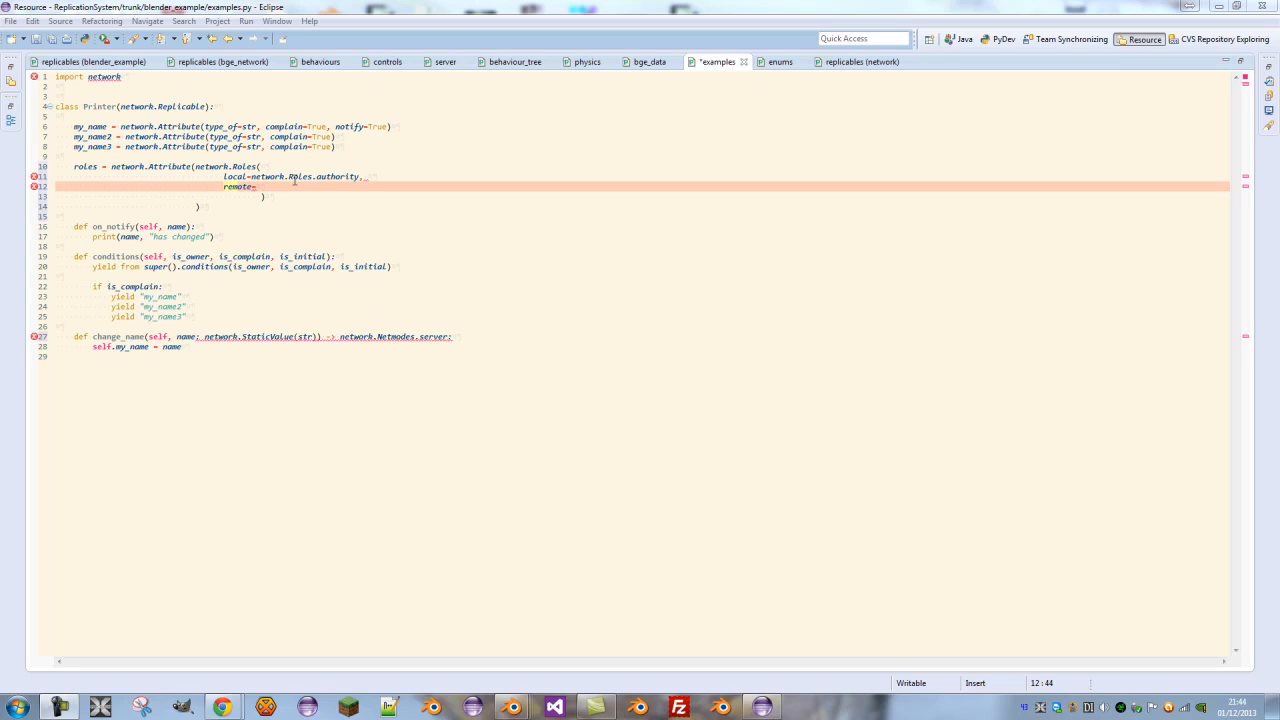
{"action": "mouse_move", "coordinate": [631, 231]}
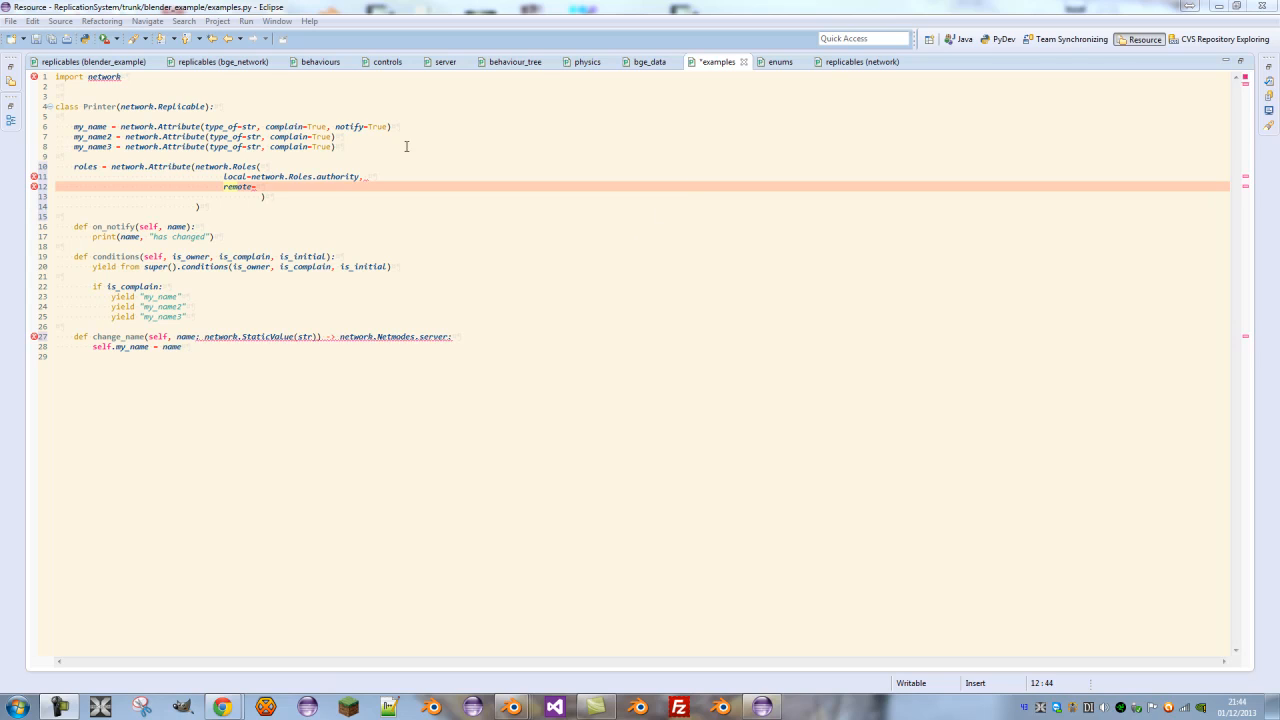
Complete remote=network.Roles.simulated_proxy in the roles attribute
{"action": "type", "text": "network."}
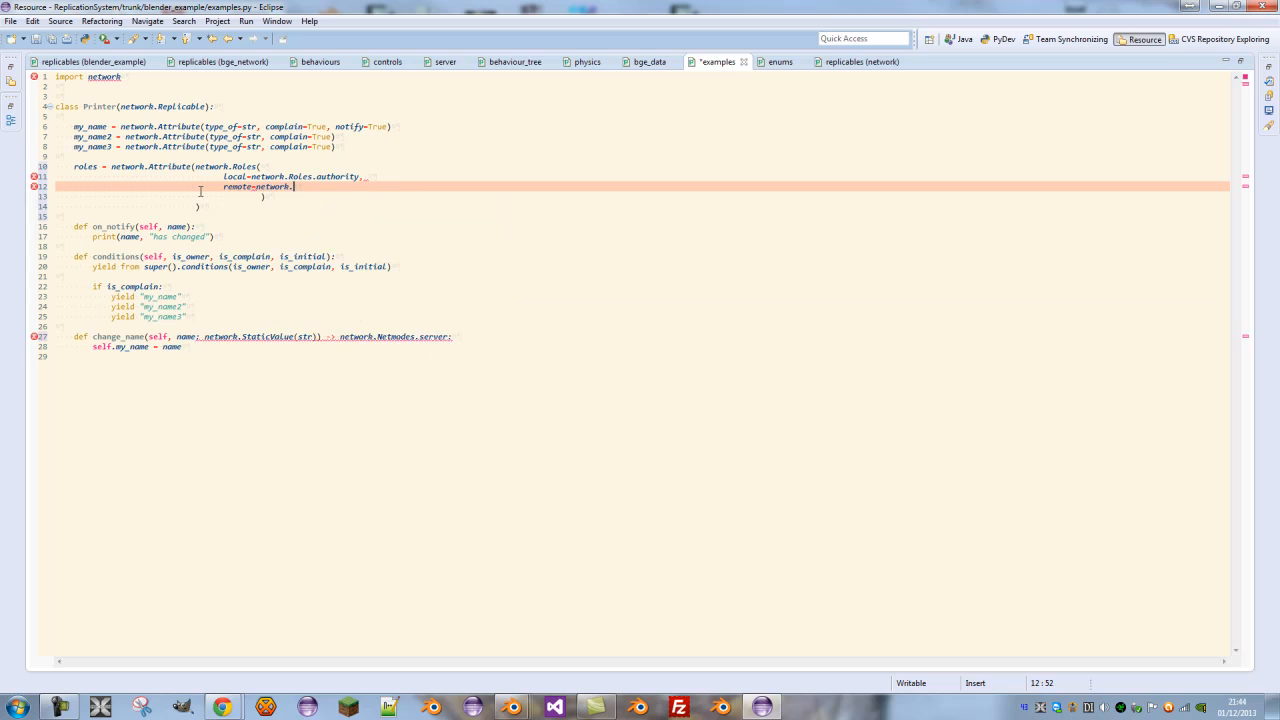
{"action": "type", "text": "roles.simulated_proxy"}
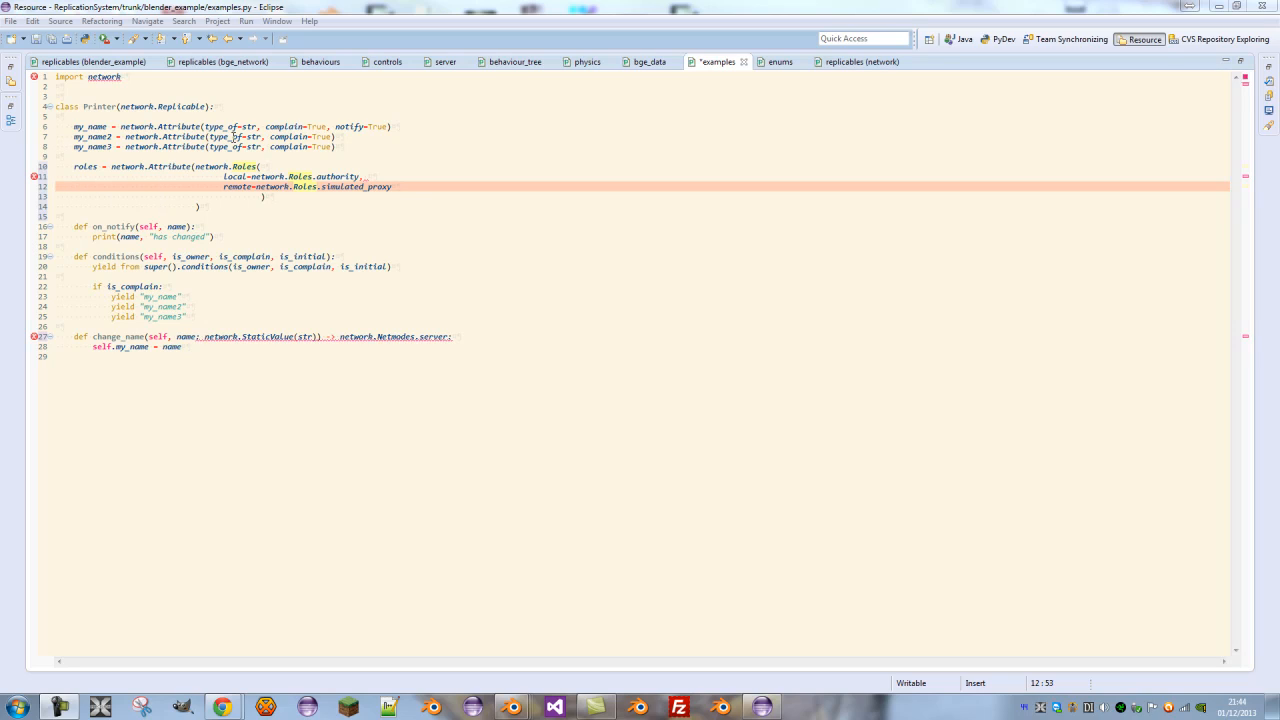
{"action": "left_click", "coordinate": [104, 337]}
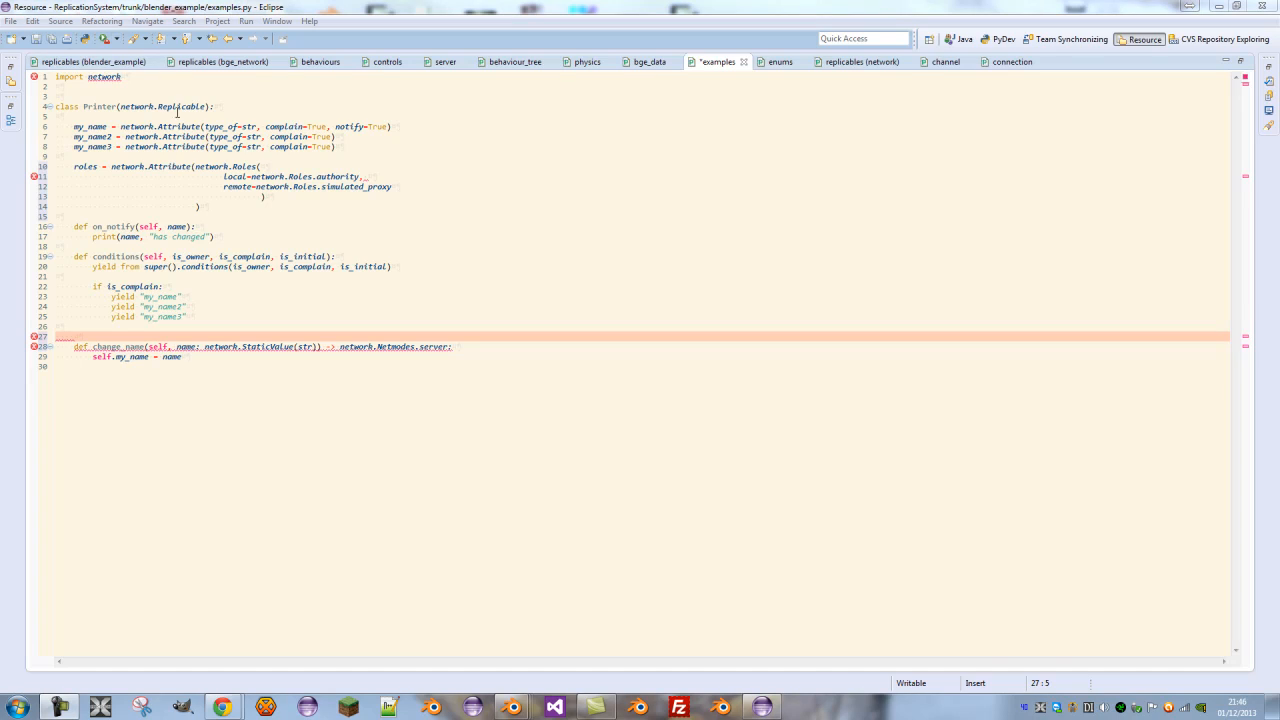
{"action": "mouse_move", "coordinate": [246, 342]}
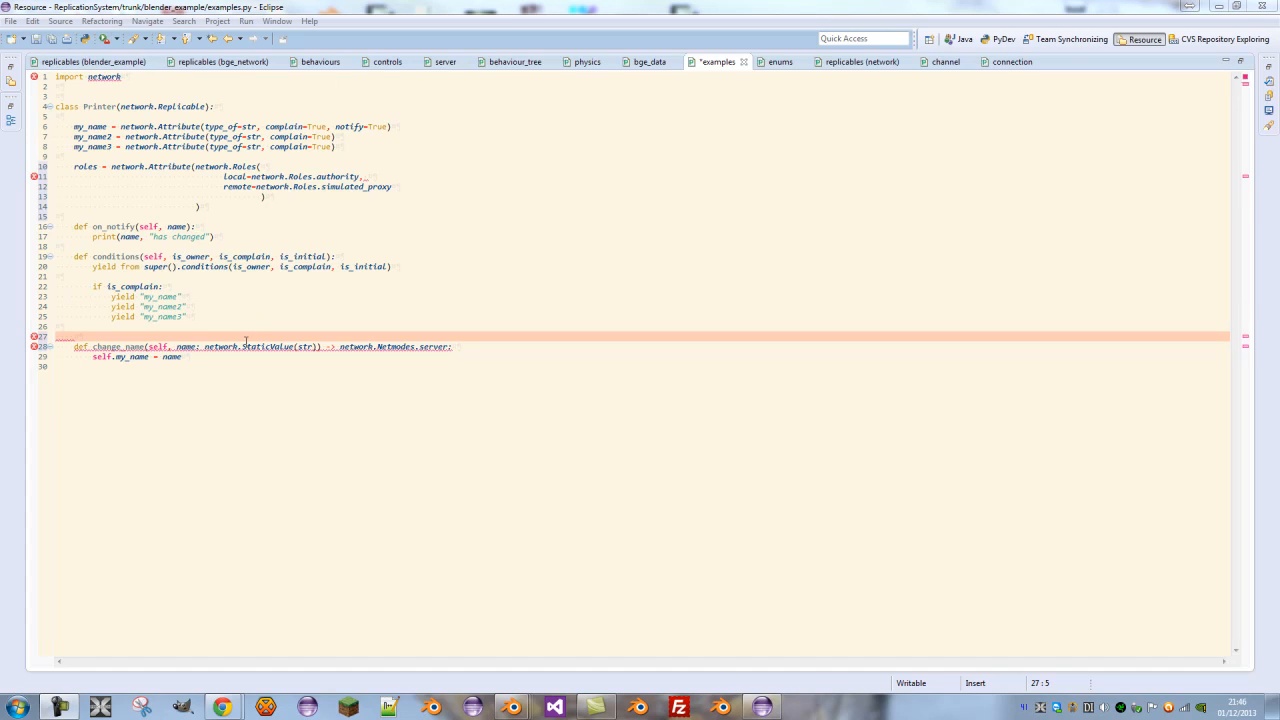
{"action": "mouse_move", "coordinate": [229, 316]}
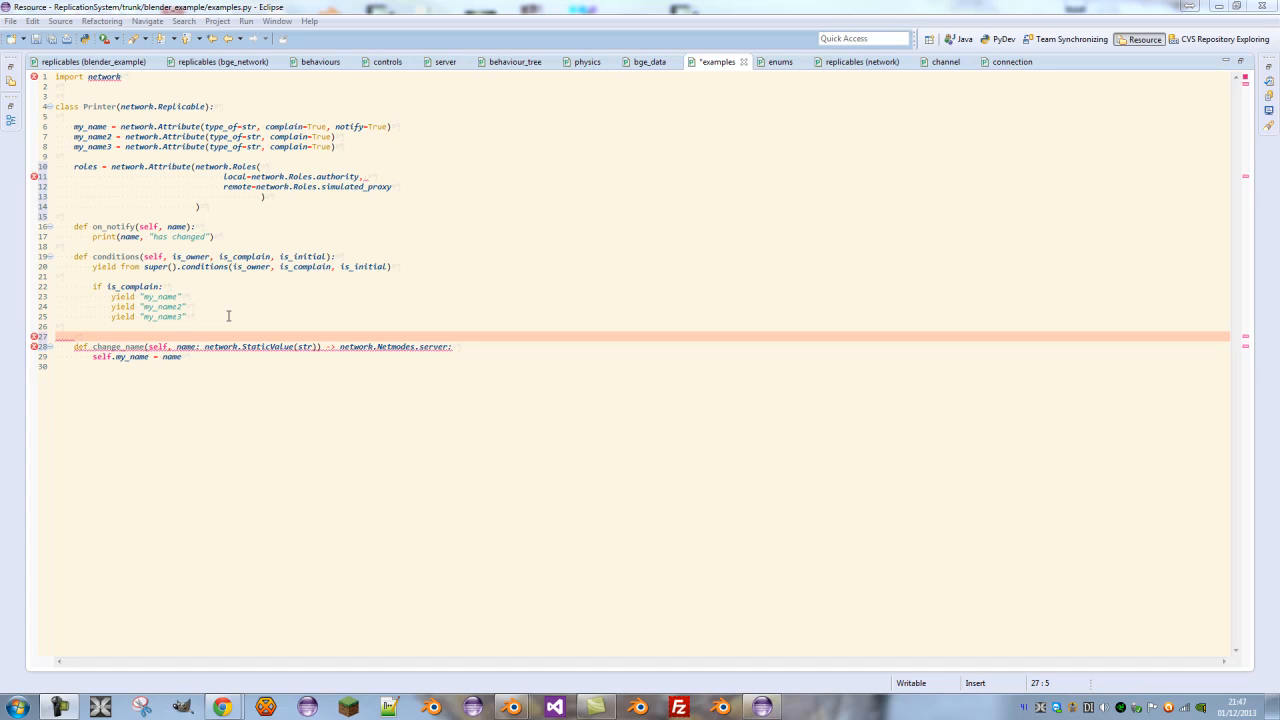
{"action": "mouse_move", "coordinate": [184, 199]}
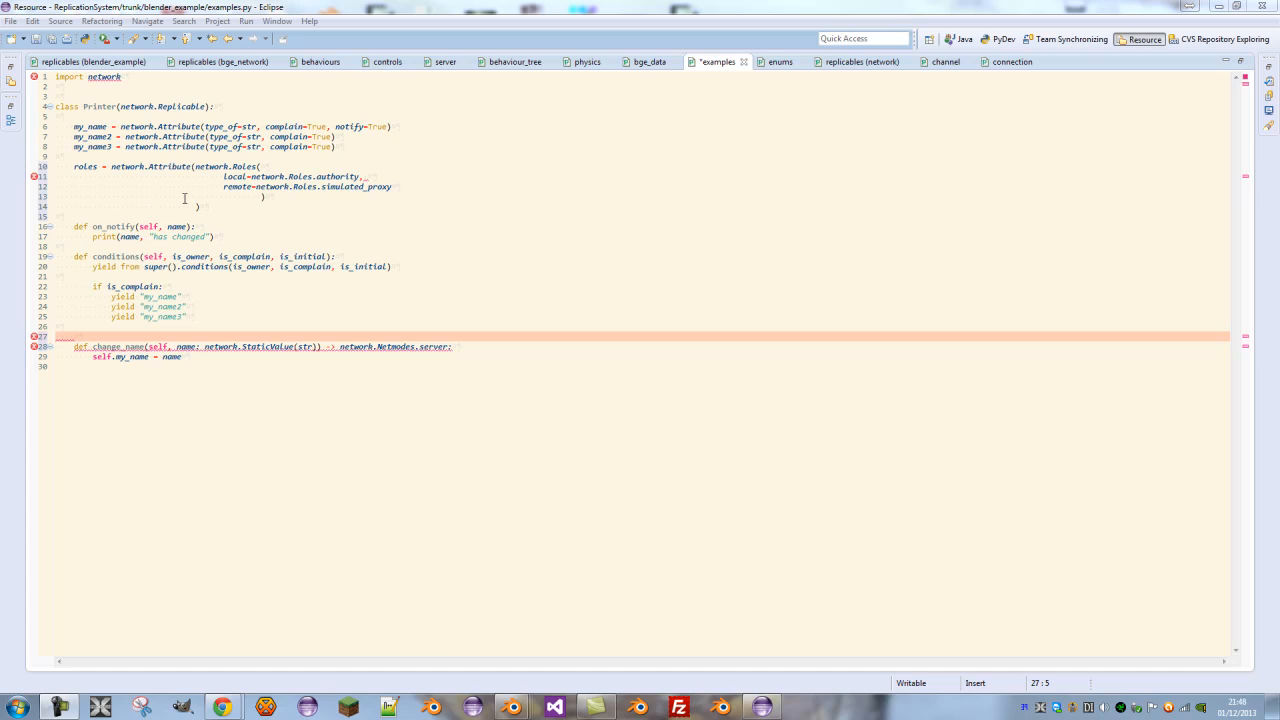
{"action": "mouse_move", "coordinate": [93, 189]}
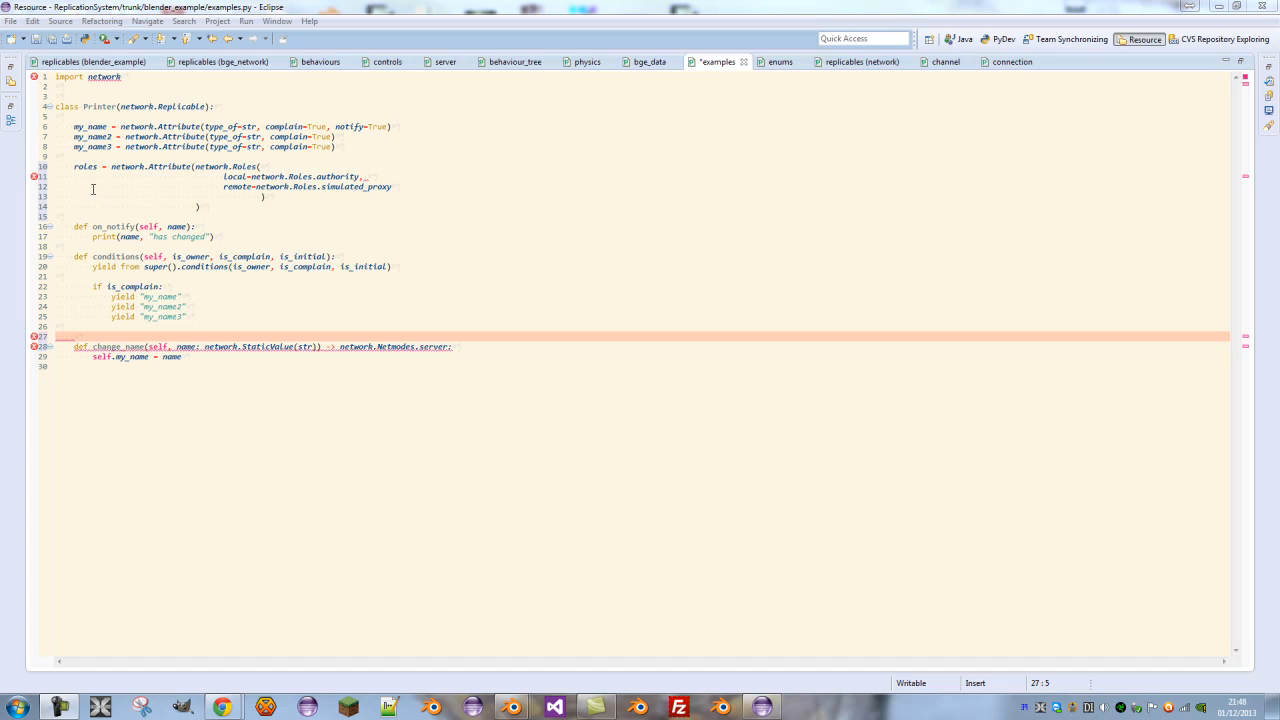
Place the cursor on the change_name method name
{"action": "left_click", "coordinate": [138, 346]}
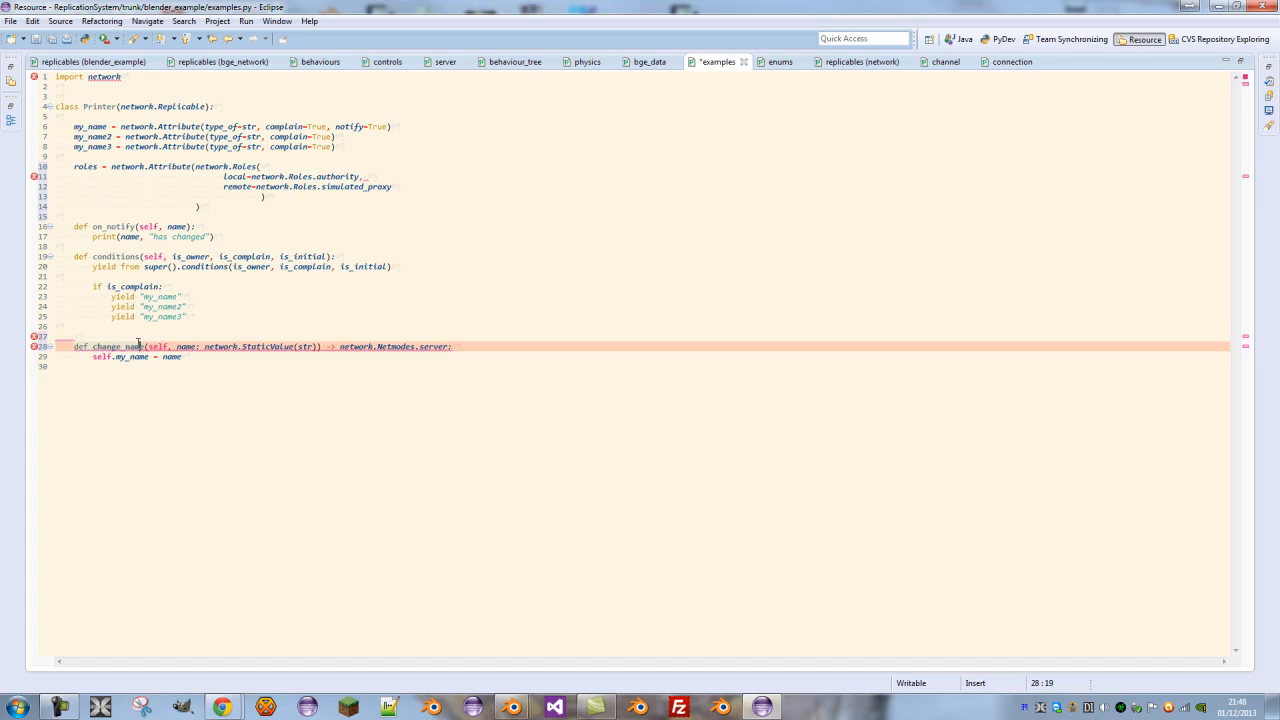